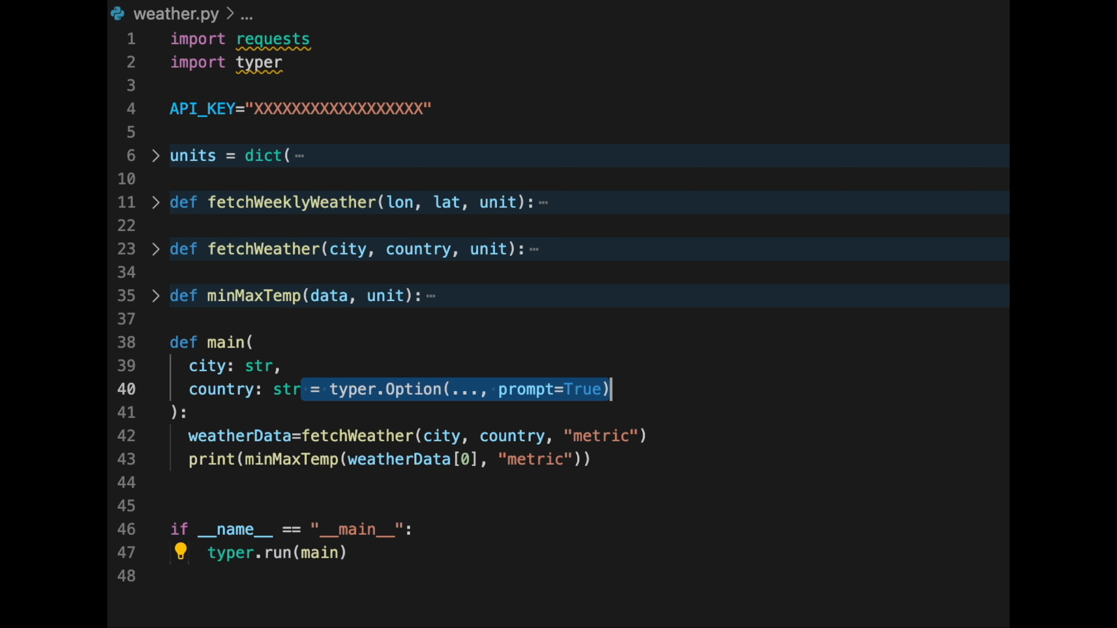
- Make country a typer.Option(..., prompt=True) so it prompts for its value
type("= typer.Option(..., prompt=True)")
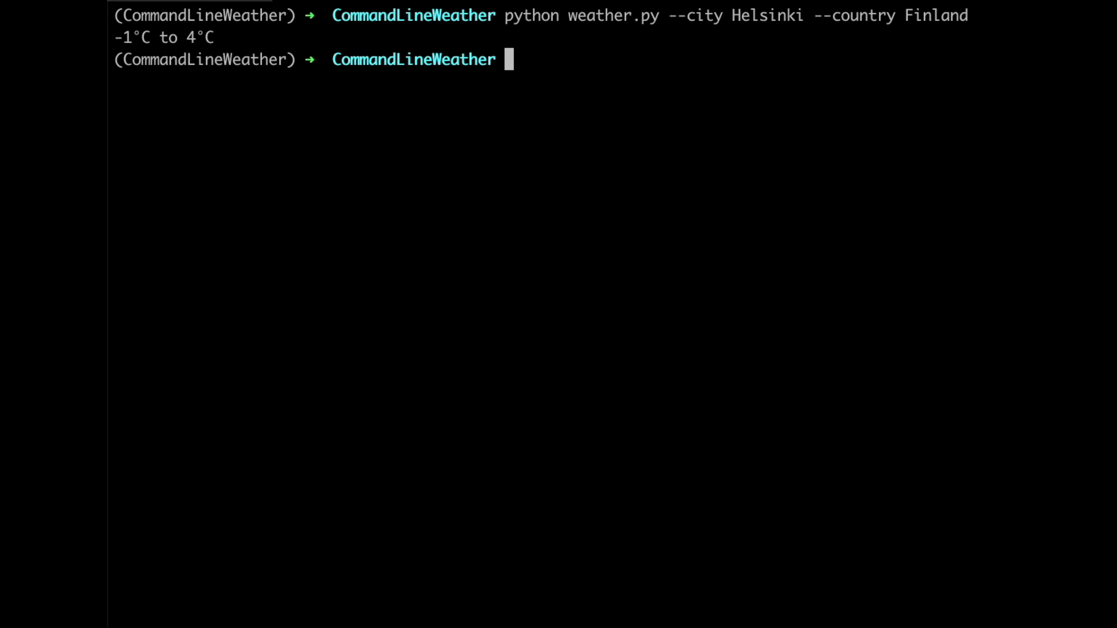
- Run python weather.py for Helsinki, Finland and move through the Metric or imperial? choices
type("python weather.py --city Helsinki --country Finland")
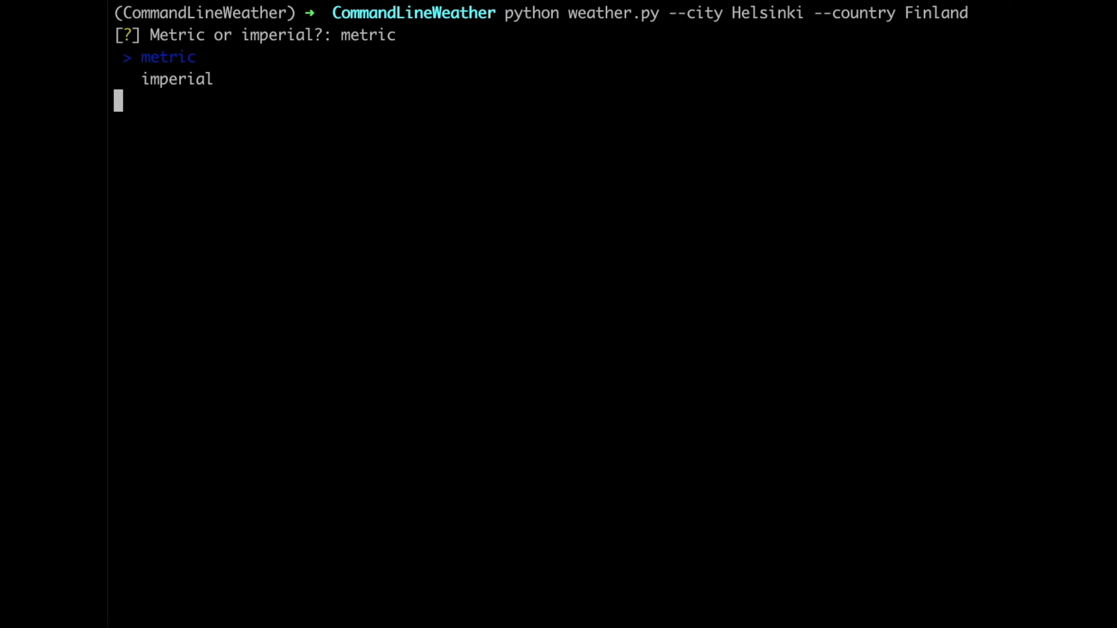
key("Down")
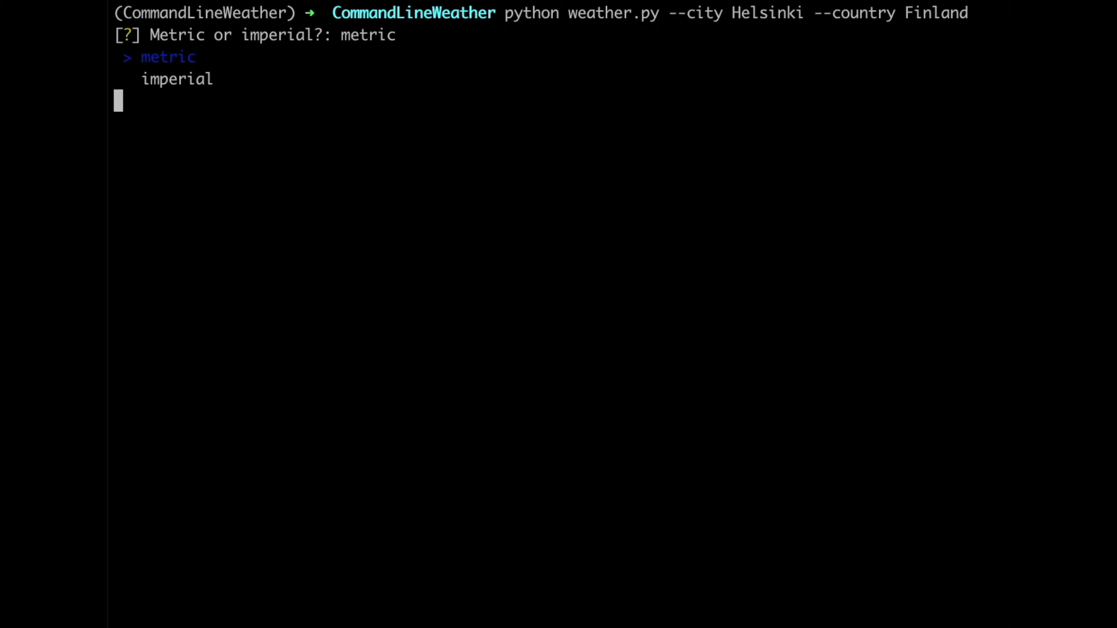
key("Down")
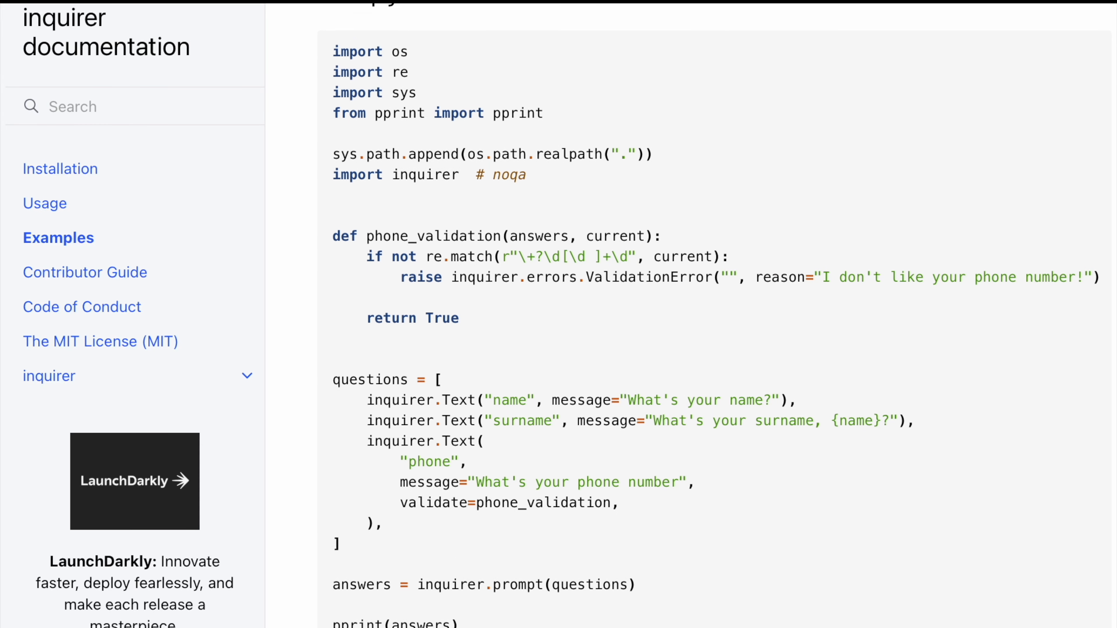
- Scroll through the inquirer Examples sample code that prompts a series of questions
scroll("down", 3)
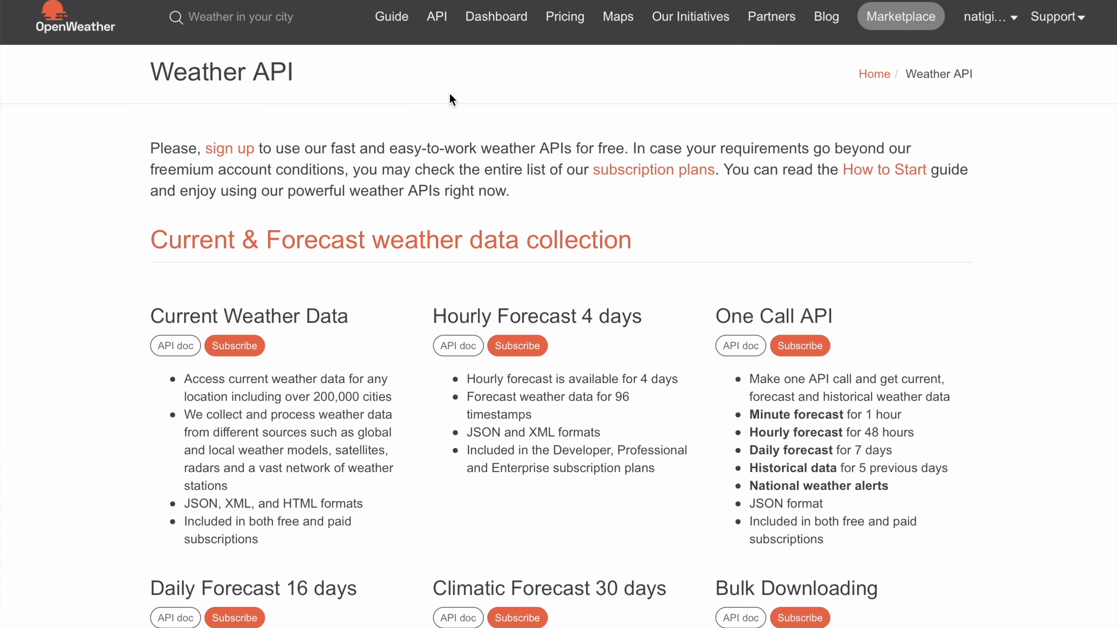
- Scroll to the Current & Forecast weather data collection on the OpenWeather API page
scroll("down", 3)
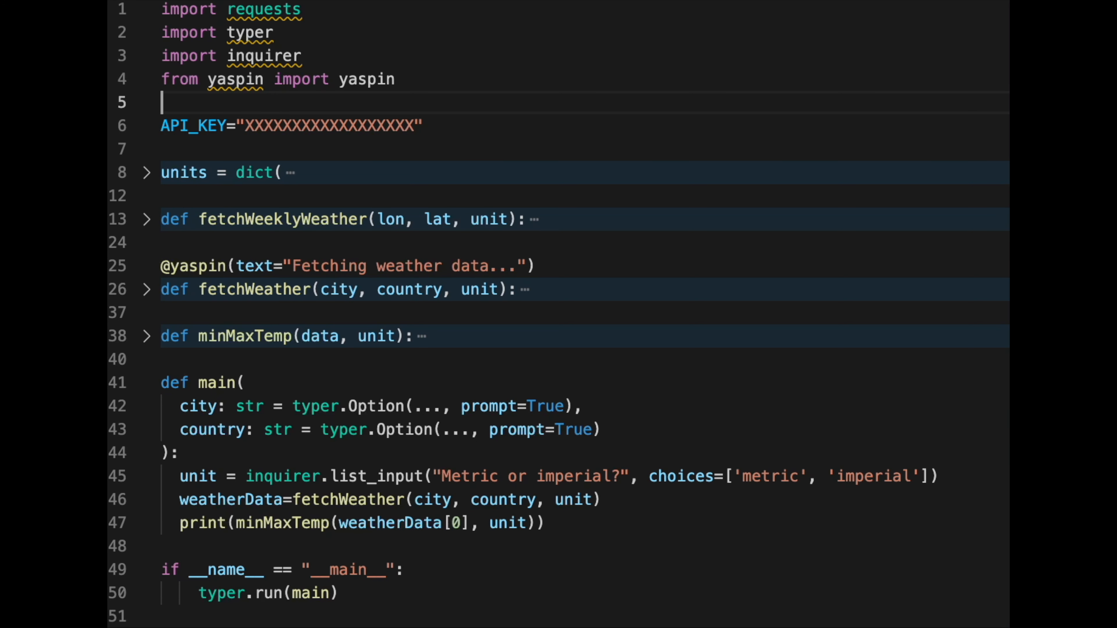
- Add import pyfiglet after the yaspin import in weather.py
type("import pyfiglet")
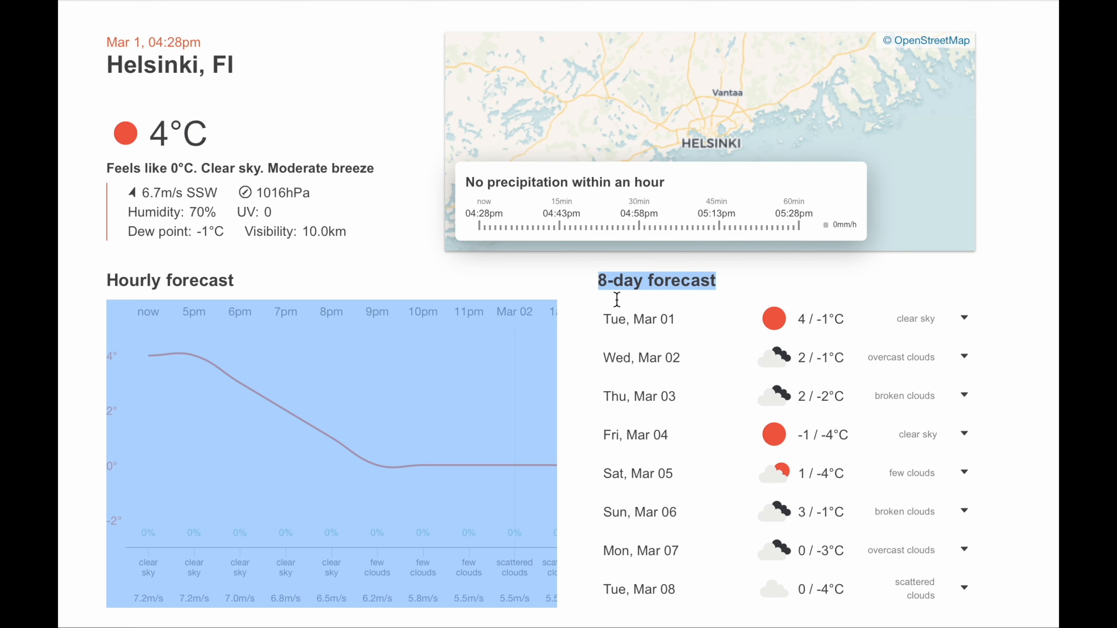
- Highlight the 8-day forecast heading on the Helsinki weather page
left_click_drag(617, 299, 966, 556)
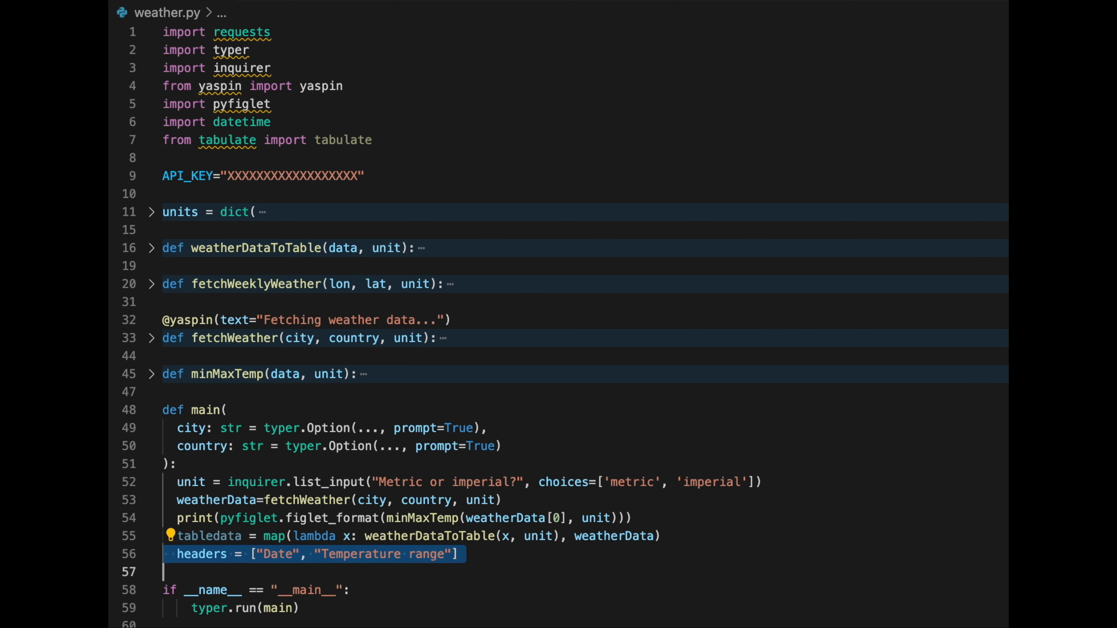
- Print tabledata with headers as a fancy_grid table and confirm metric units to show the forecast
type("print(tabulate(tabledata, headers, tablefmt=\"fancy_grid\"))")
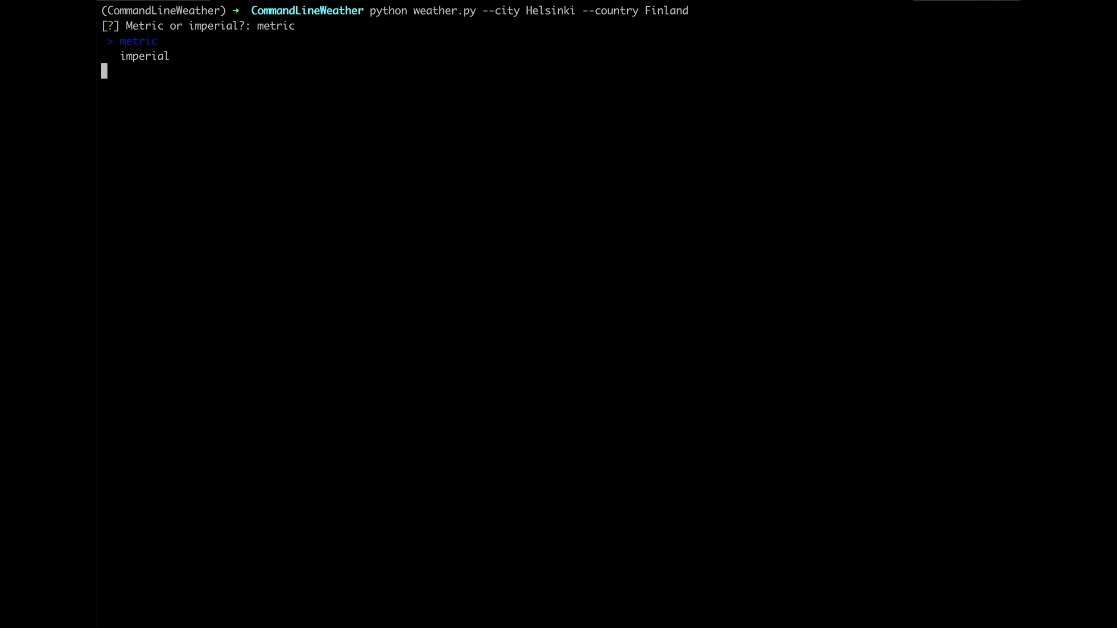
key("enter")
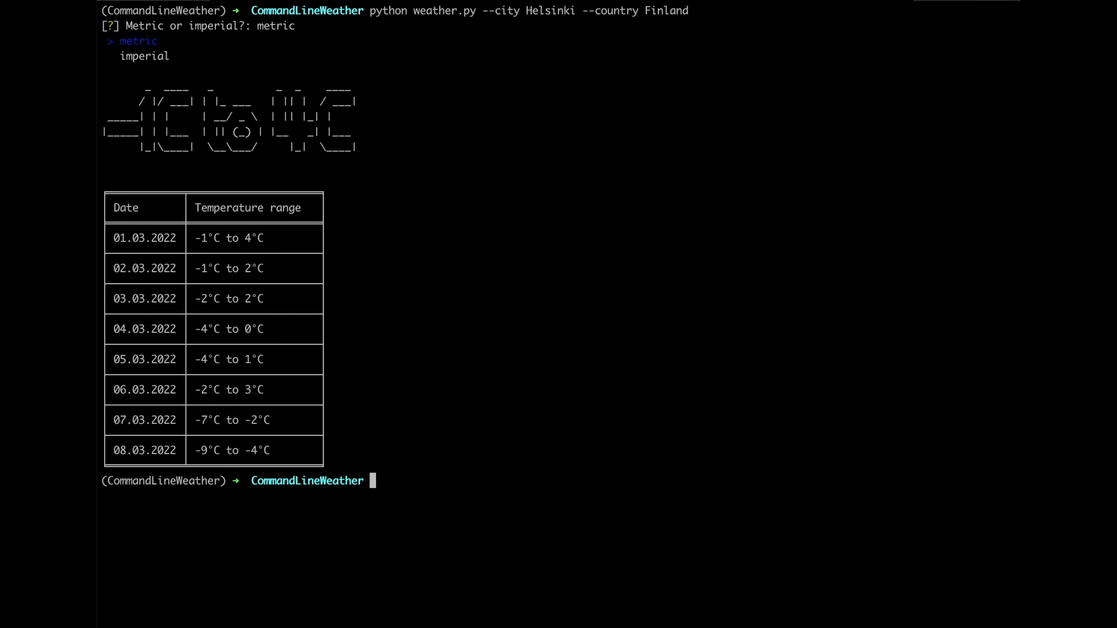